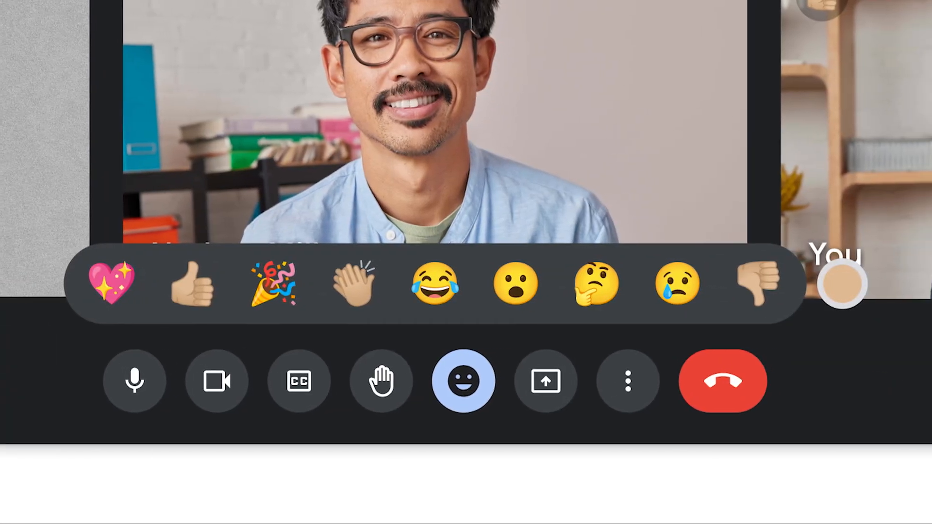
Send laughing, surprised and heart emoji reactions from the Meet control bar.
click(217, 381)
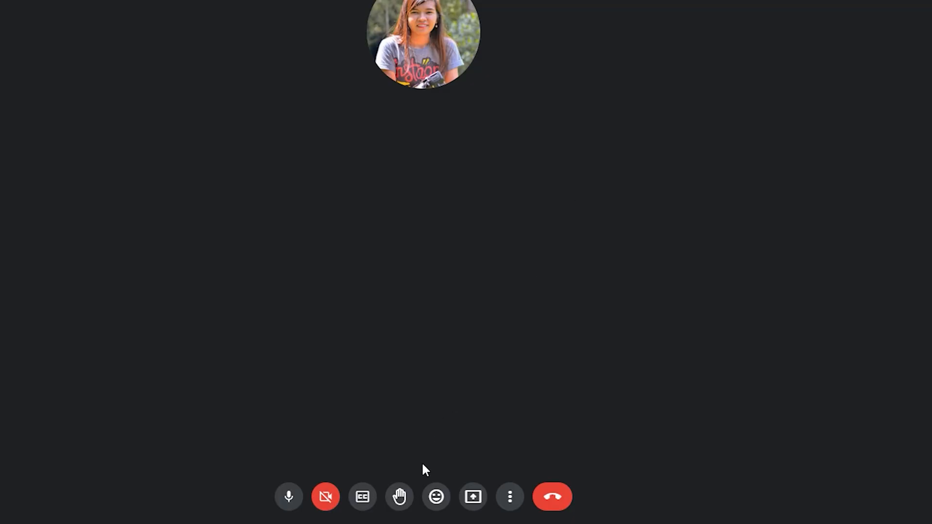
click(436, 496)
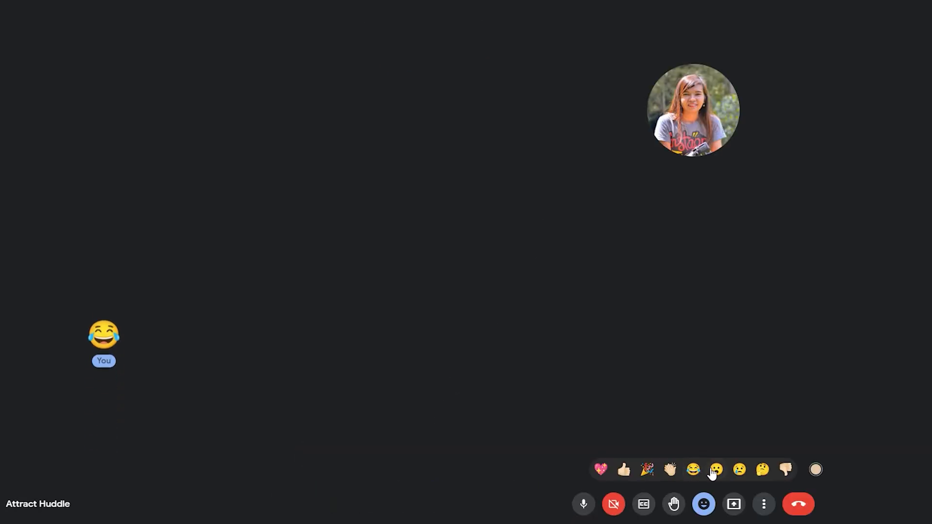
click(601, 470)
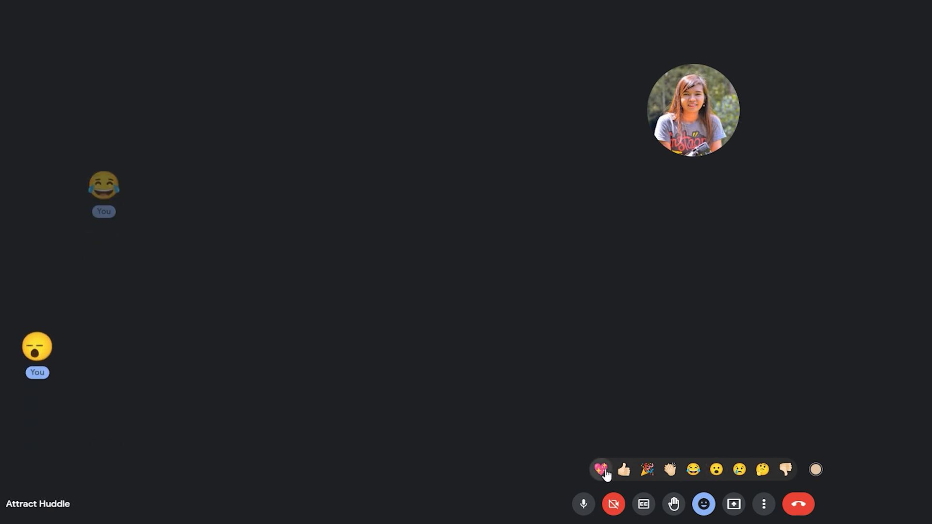
click(600, 470)
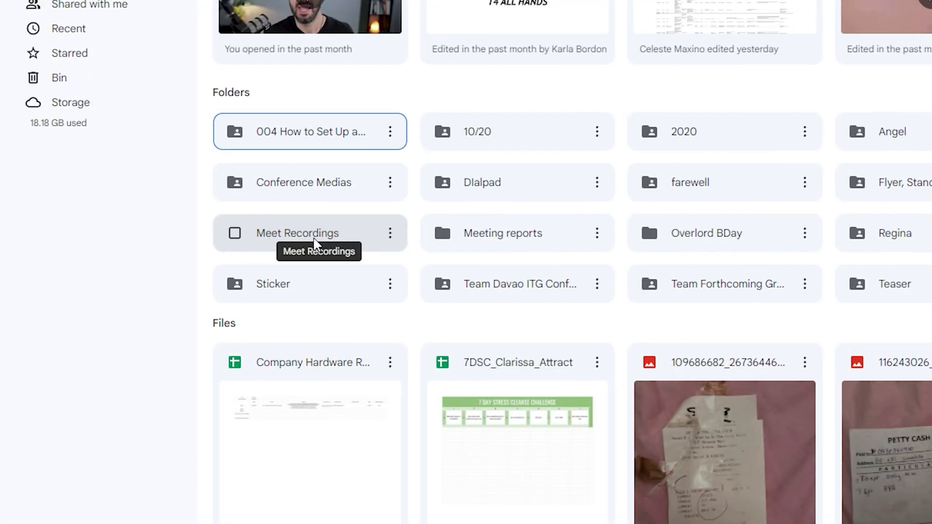
Open the Meet Recordings folder in Google Drive.
double_click(297, 233)
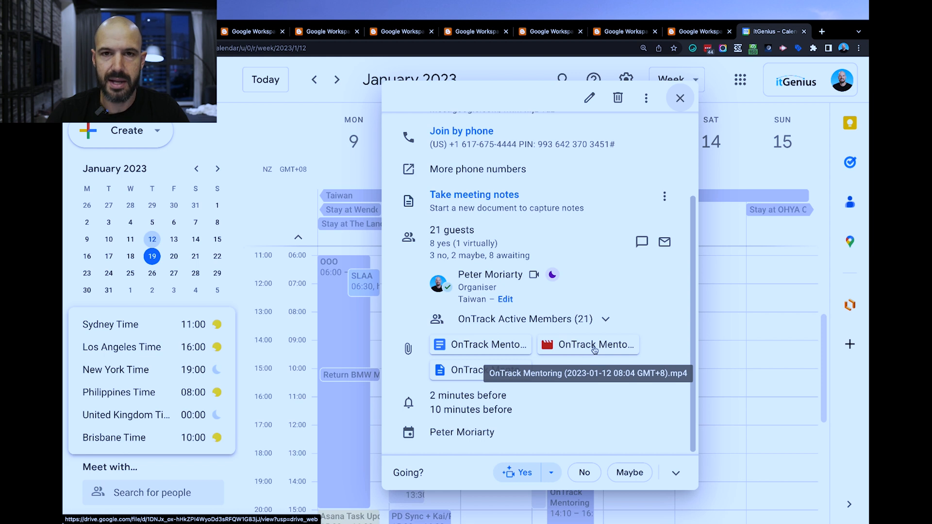
Open the event's attached .mp4 recording in the Drive video viewer.
click(587, 344)
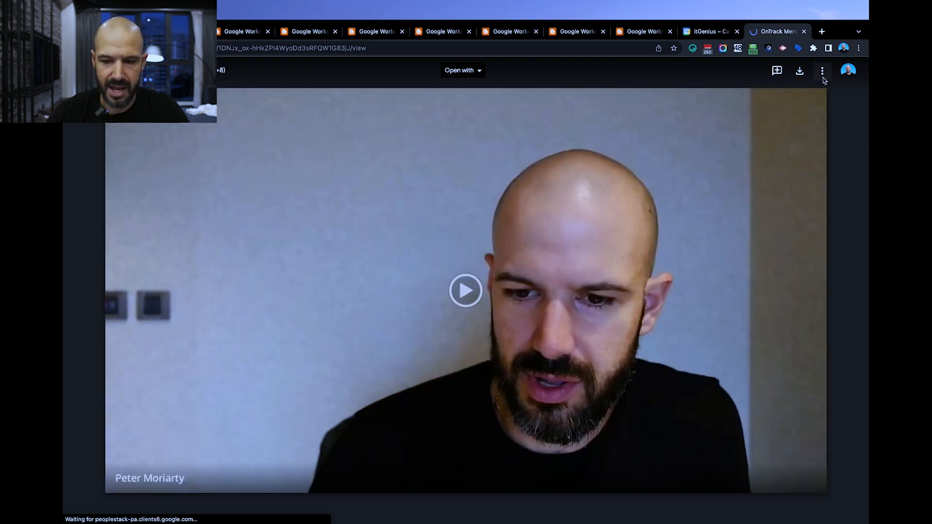
mouse_move(822, 70)
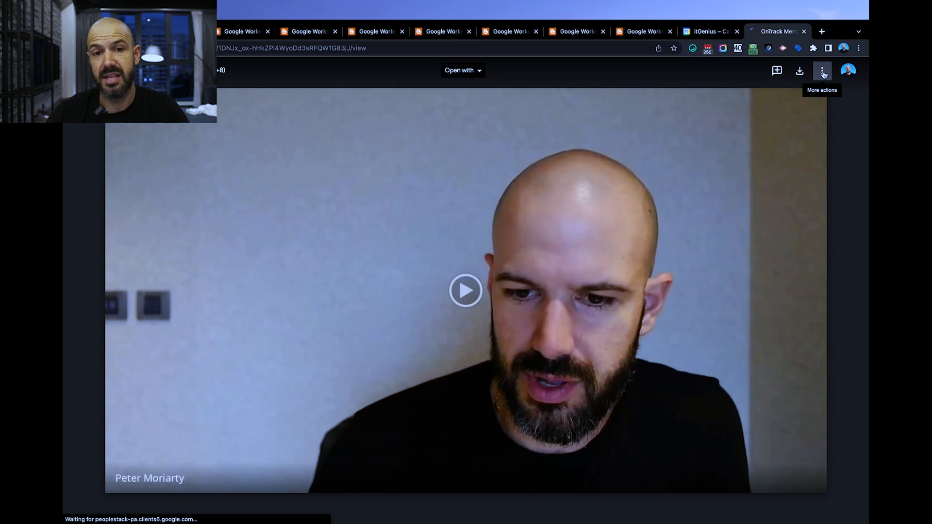
Move the recording file from Meet Recordings into the ITG D7 Team Training shared drive.
click(823, 70)
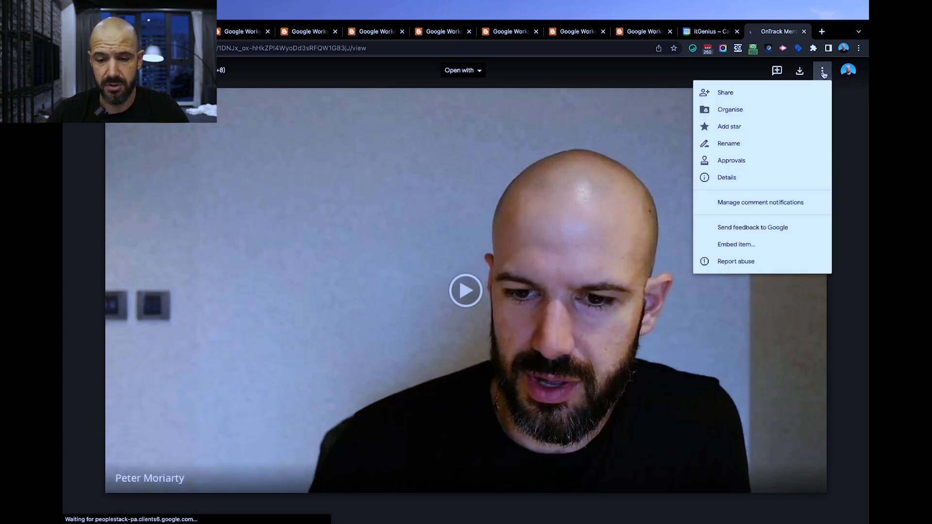
mouse_move(730, 110)
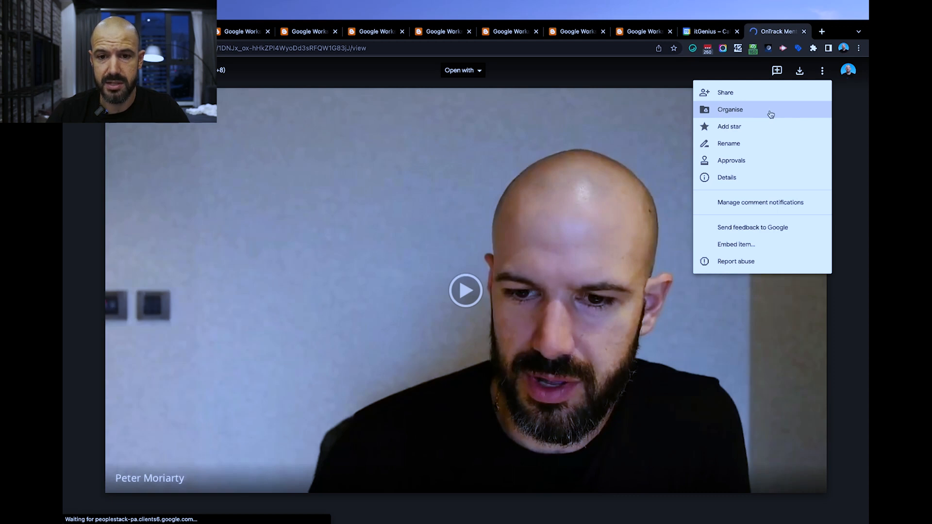
click(729, 109)
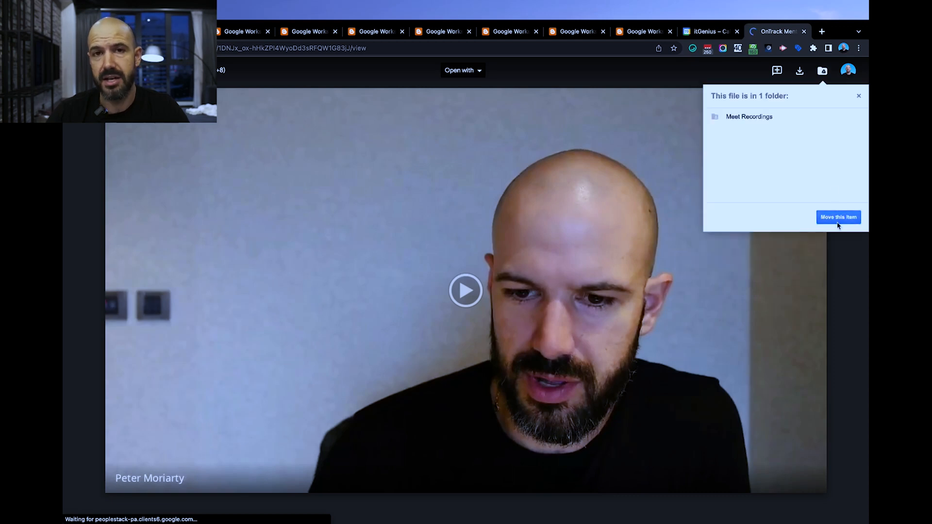
click(838, 217)
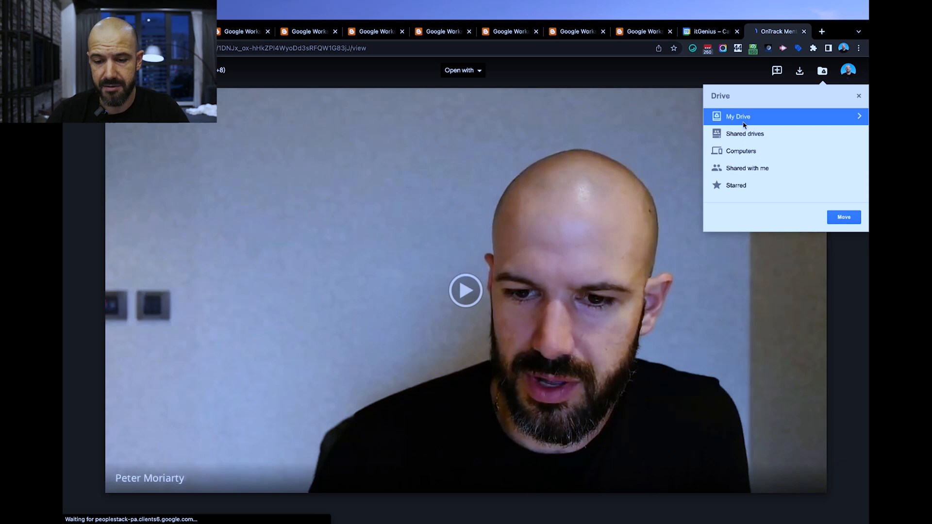
click(745, 133)
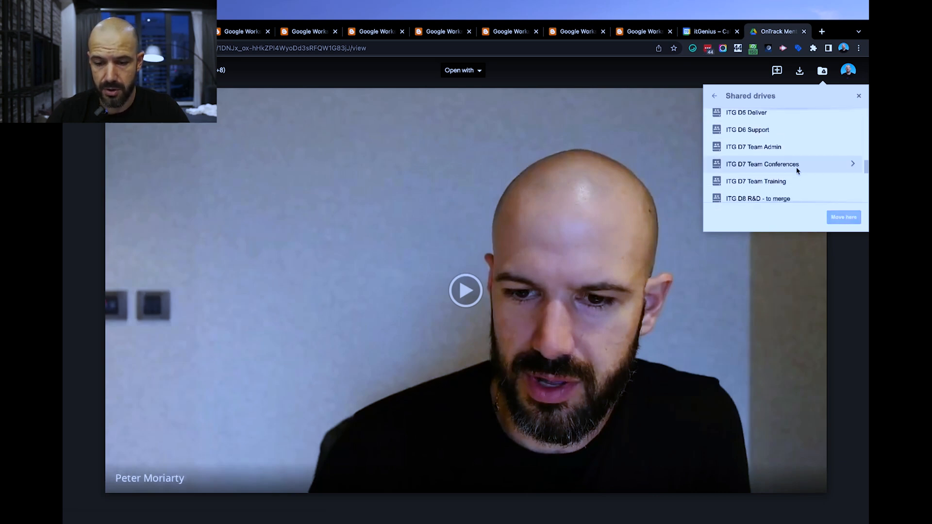
click(756, 181)
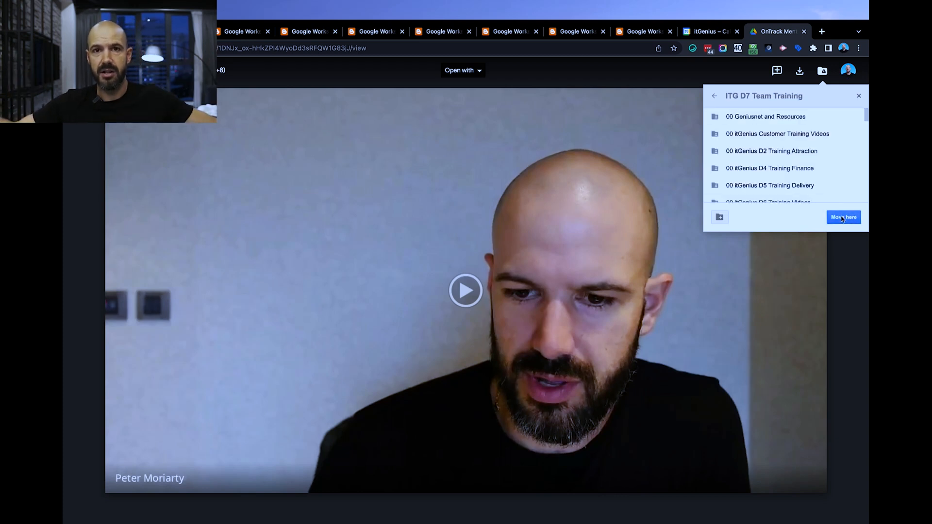
click(709, 31)
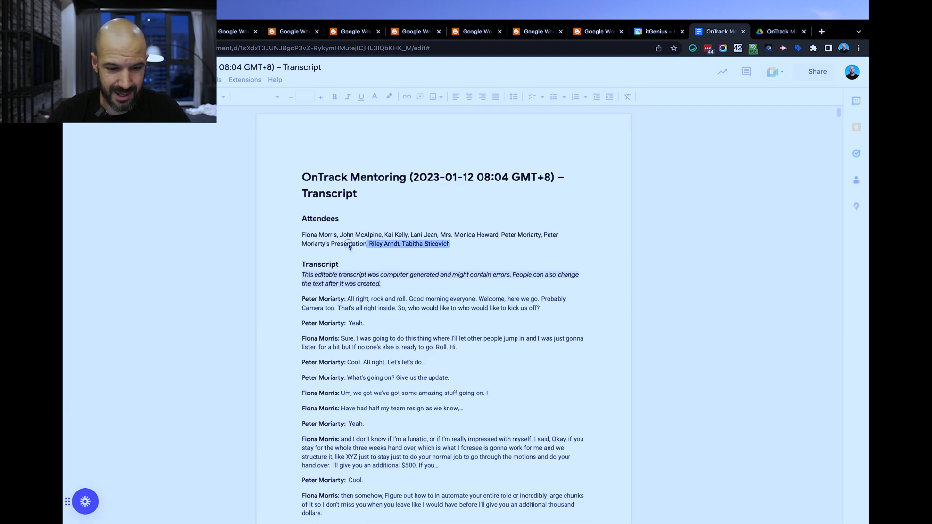
Skim the transcript doc and switch to the Workspace Updates reactions article.
scroll(down, 3)
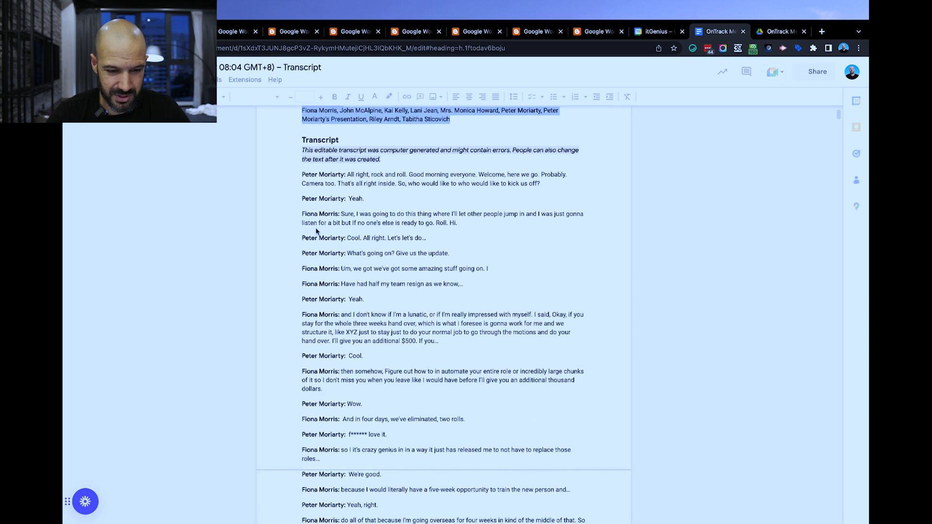
click(350, 31)
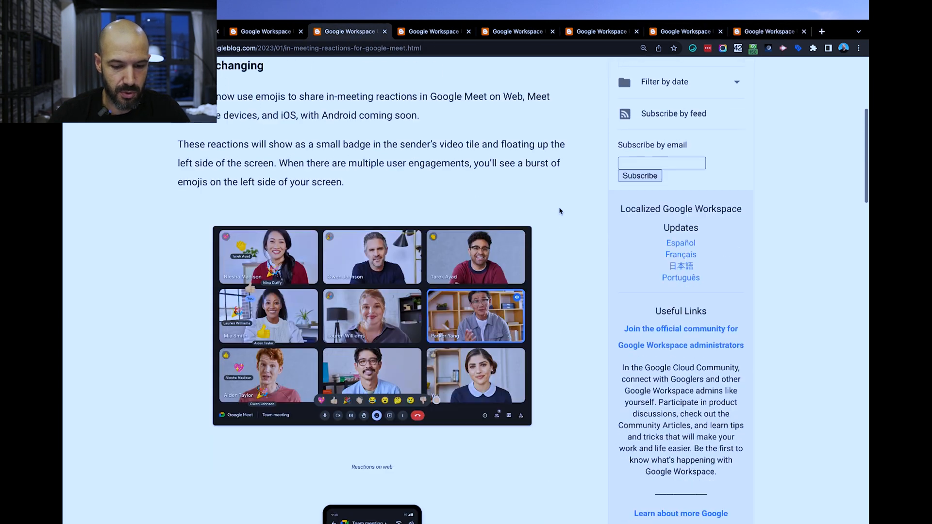
Scroll through the reactions announcement past the web and mobile screenshots.
scroll(down, 3)
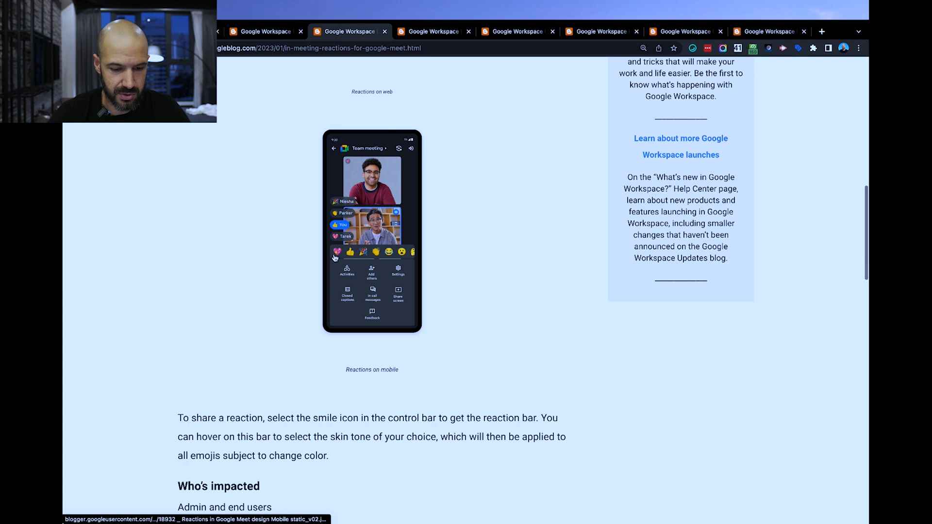
scroll(down, 3)
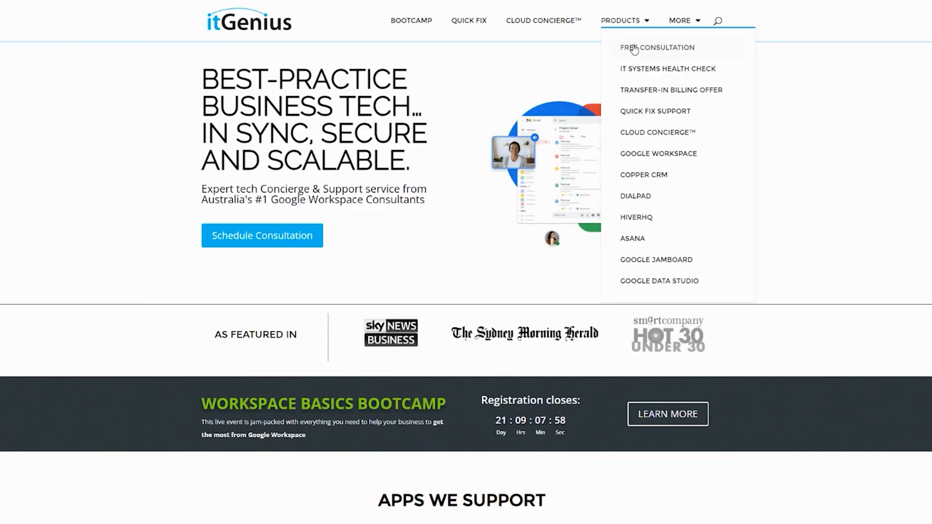
Visit the Free Consultation, Cloud Concierge and Quick Fix Support pages.
click(657, 48)
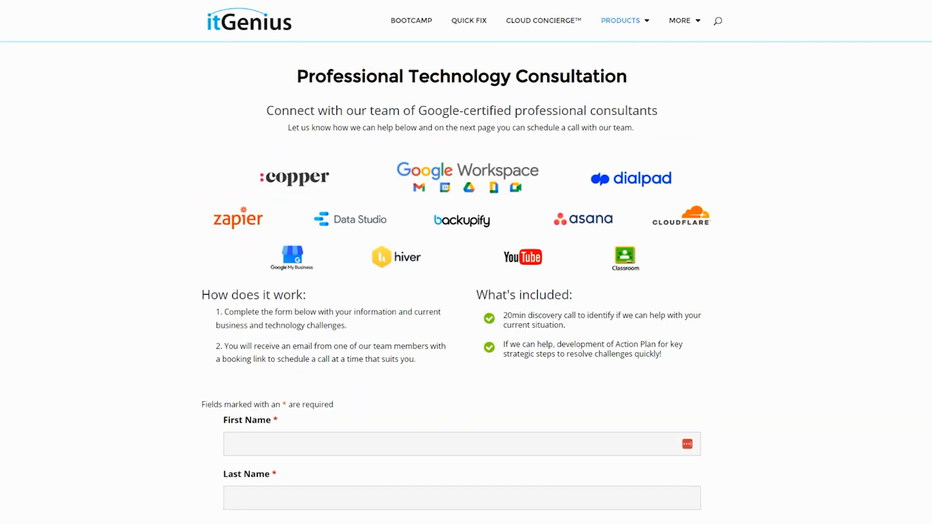
click(543, 20)
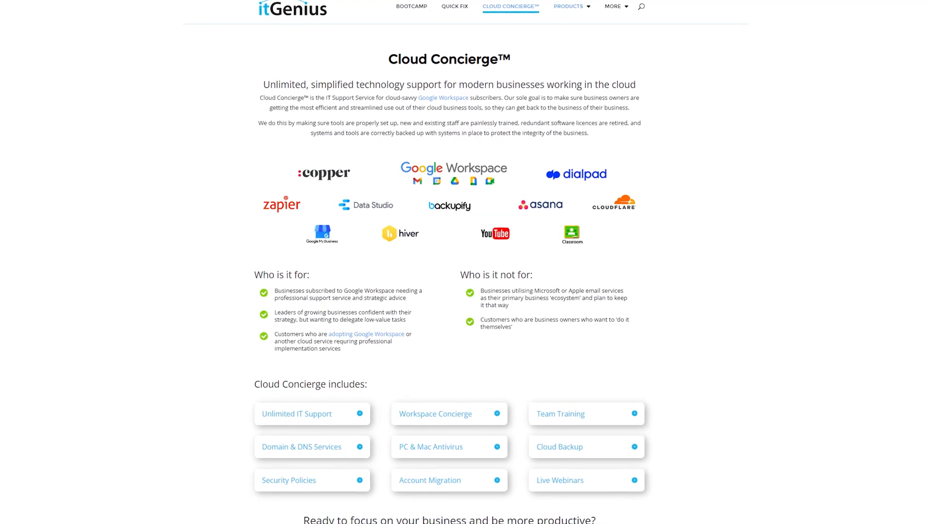
click(454, 7)
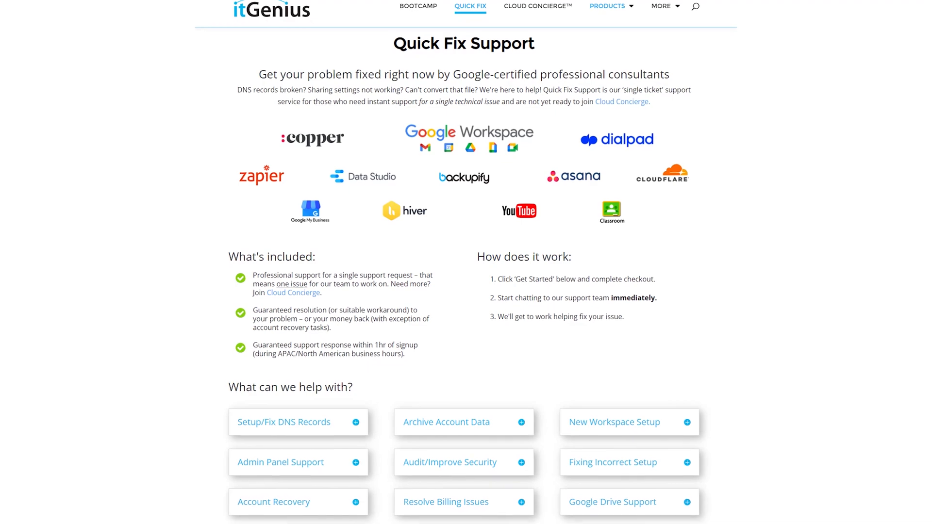